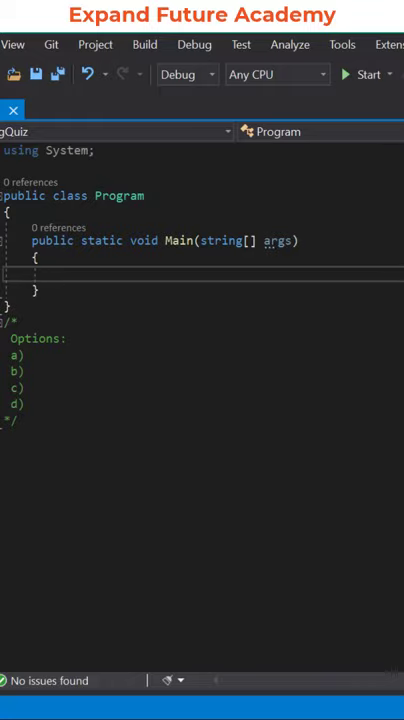
type("string s1 =")
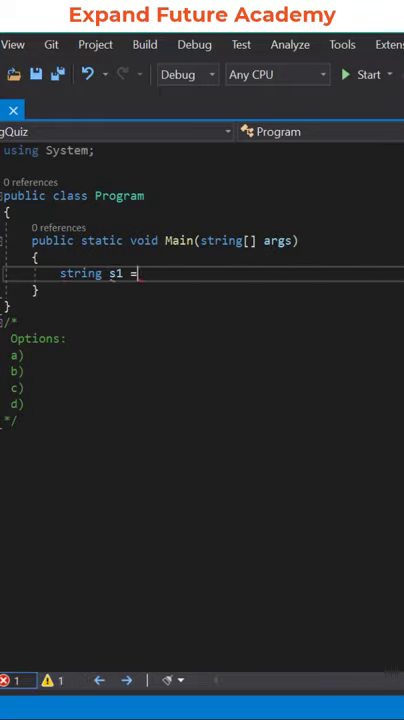
type("\"Hello\";")
type("string s2")
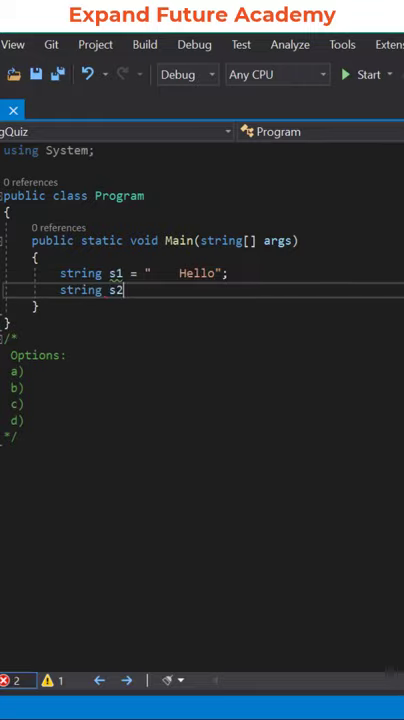
type("= \"Hello")
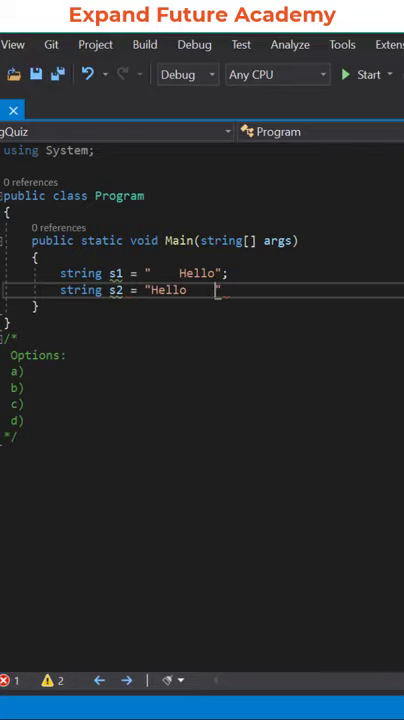
type("string s3 = \"   Hello  \";")
type("//T")
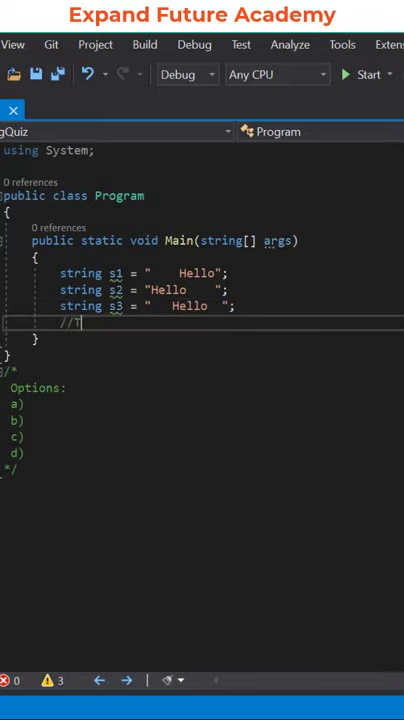
type("rim()")
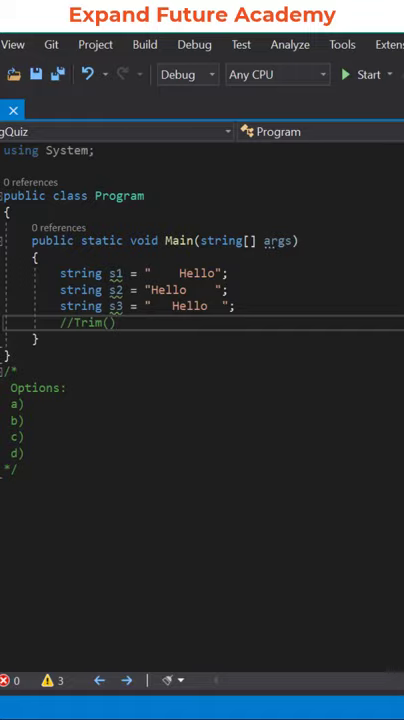
type("- removes whitespaces")
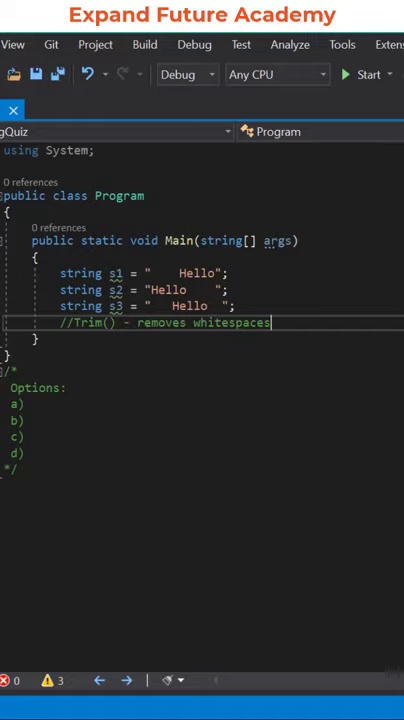
type("in a string")
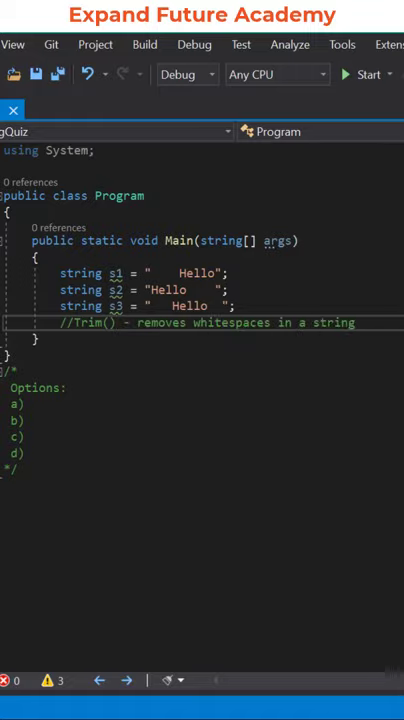
type("Console.WriteLine(s1.Trim());")
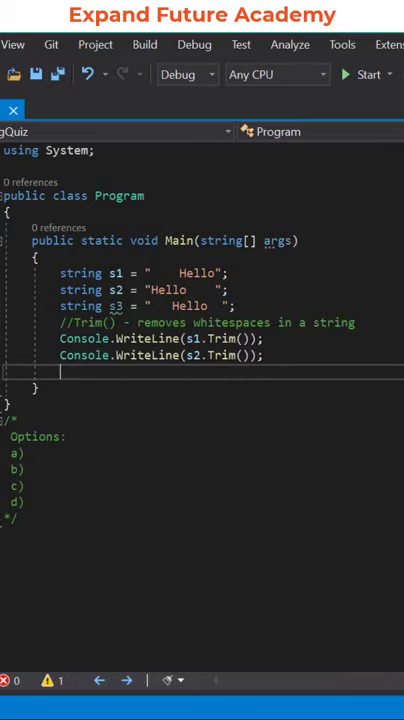
type("Console.WriteLine(s3.Trim());")
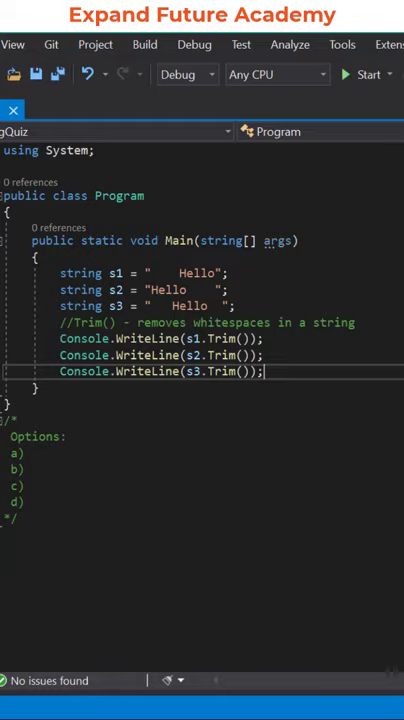
type("Whitespace will be removed in all string")
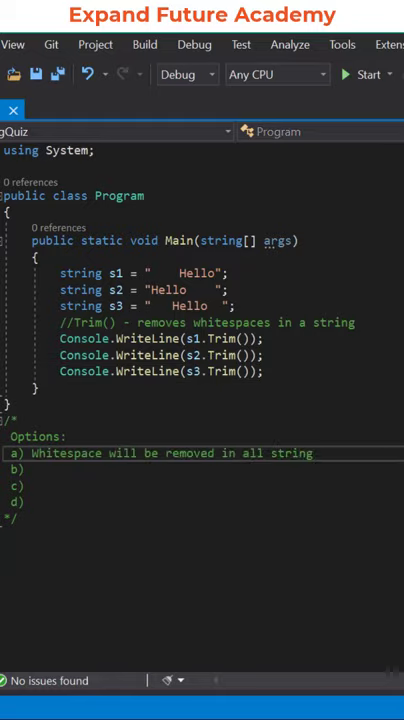
type("Whitespace")
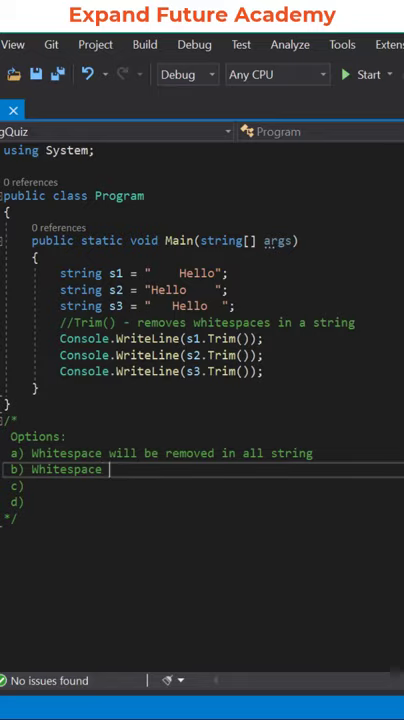
type("will be removed only in s1 & s2")
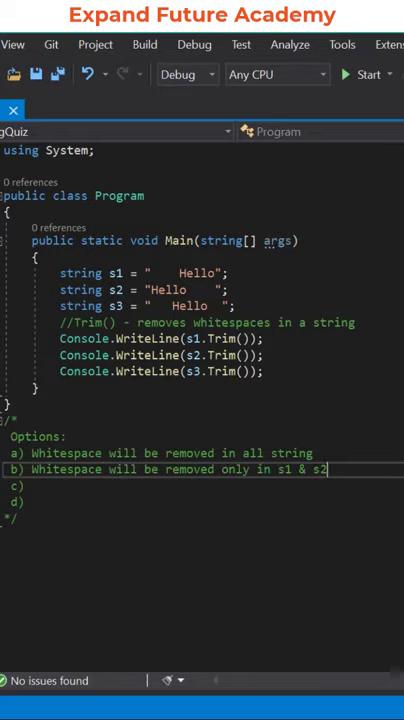
type("Whitespace wil")
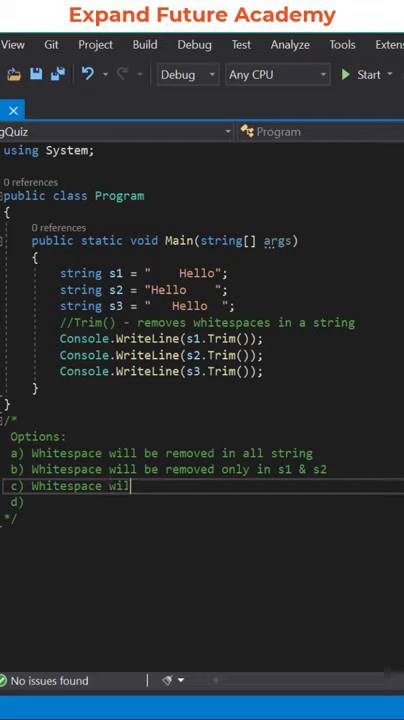
type("l be removed only in s3")
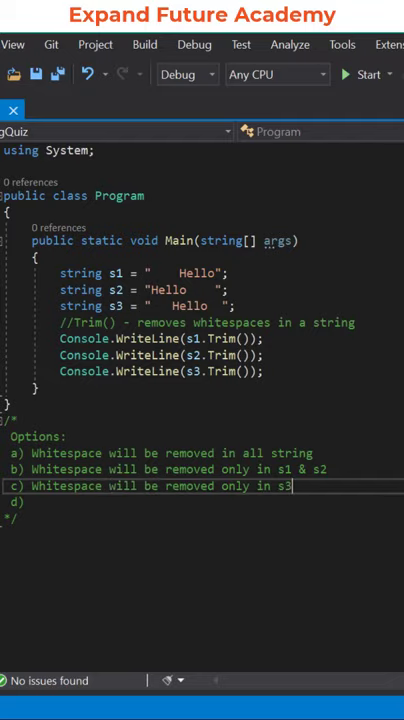
type("None of the above")
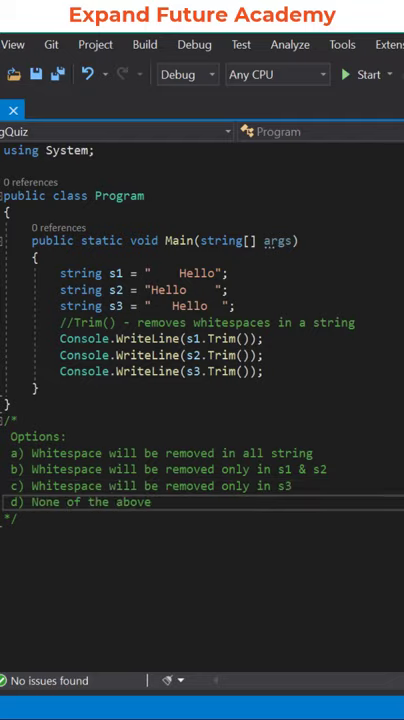